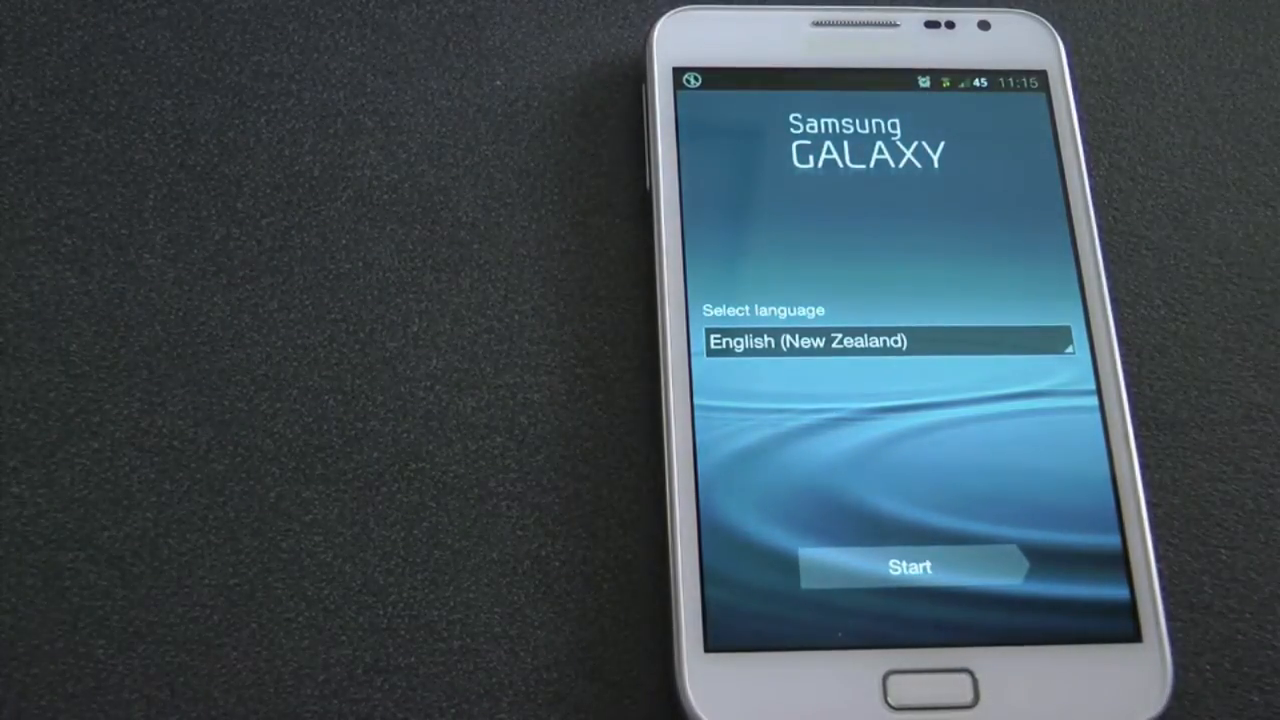
Step: Start setup, accepting automatic date/time and the Google location options
{"action": "left_click", "coordinate": [900, 566]}
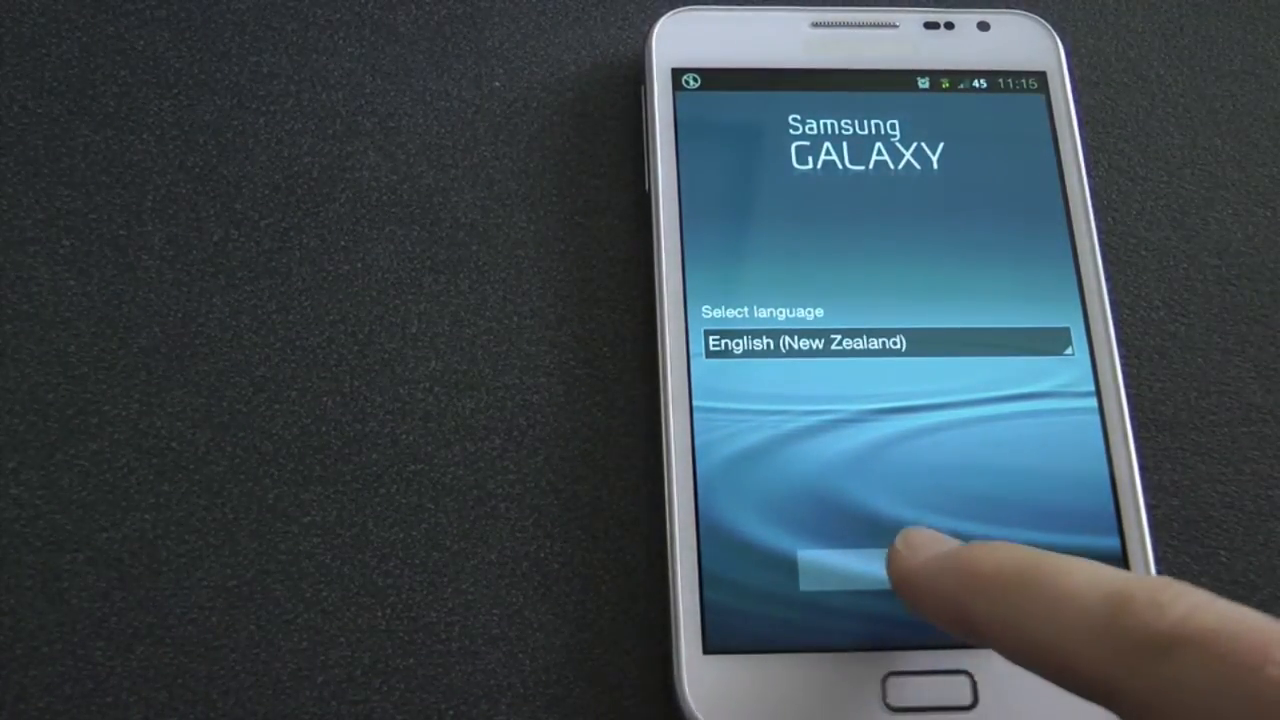
{"action": "left_click", "coordinate": [870, 575]}
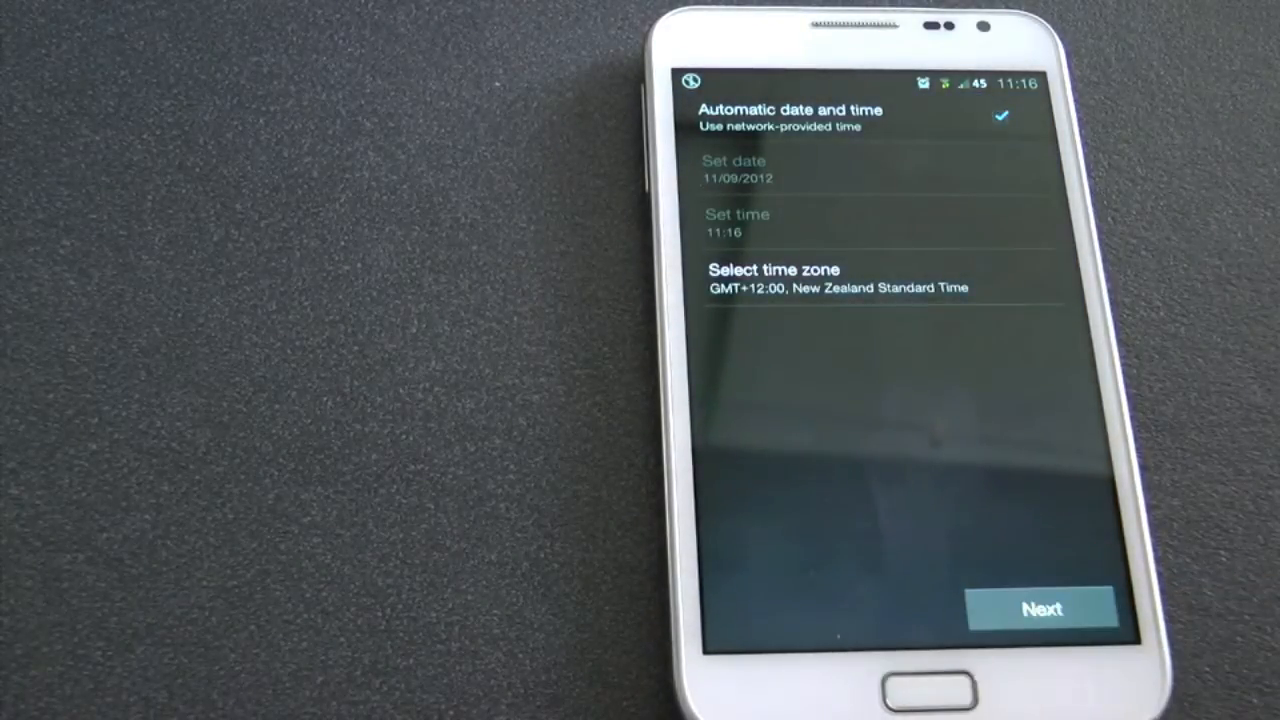
{"action": "left_click", "coordinate": [1043, 608]}
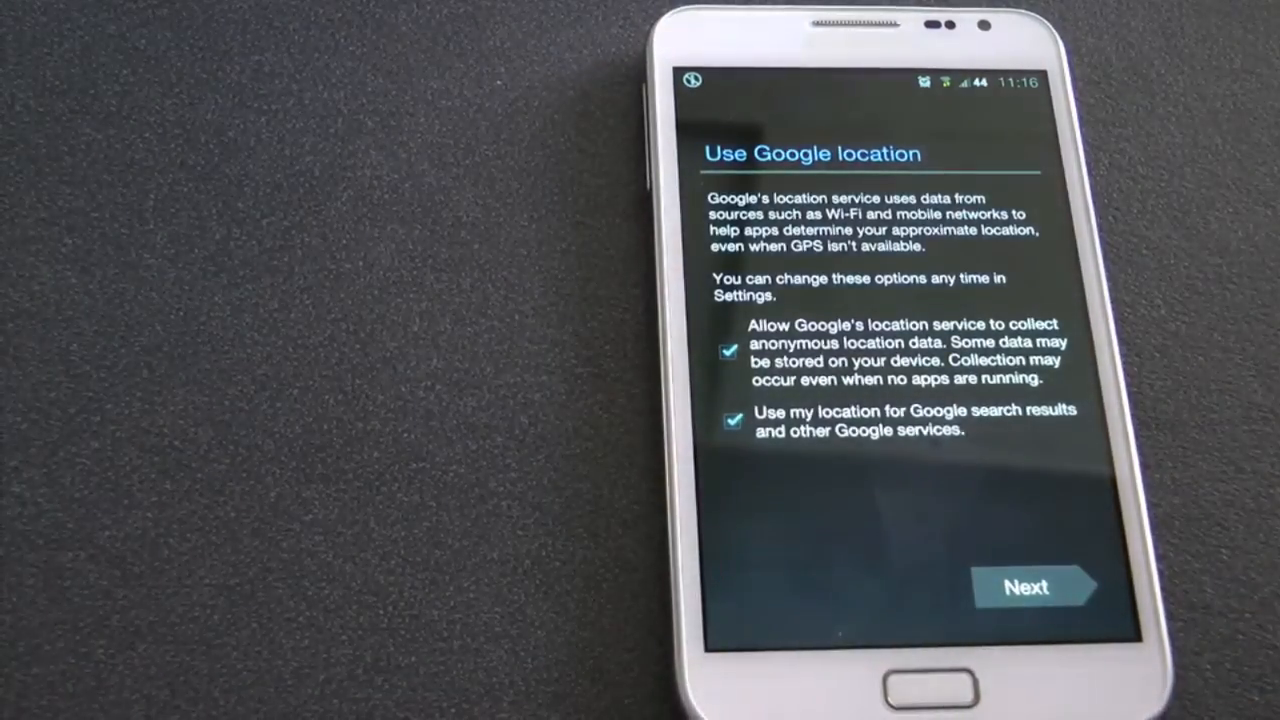
{"action": "left_click", "coordinate": [1035, 586]}
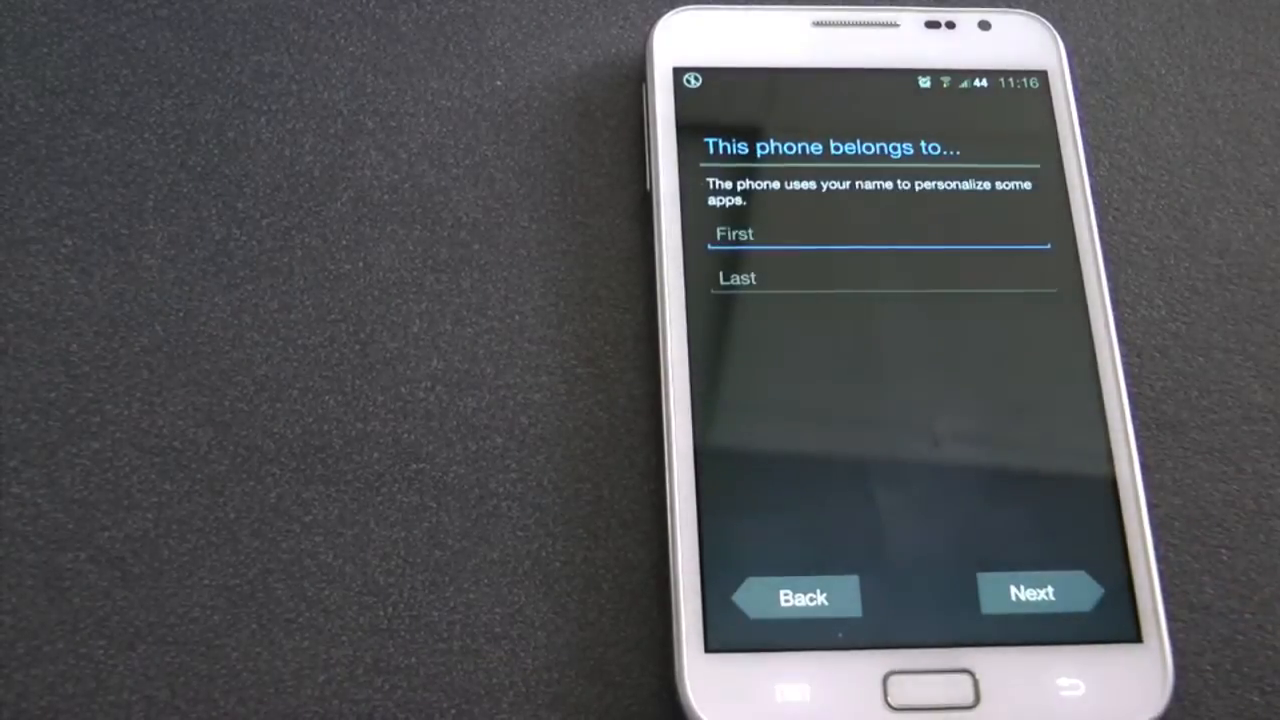
Step: Skip the owner name fields and finish the setup wizard
{"action": "left_click", "coordinate": [876, 233]}
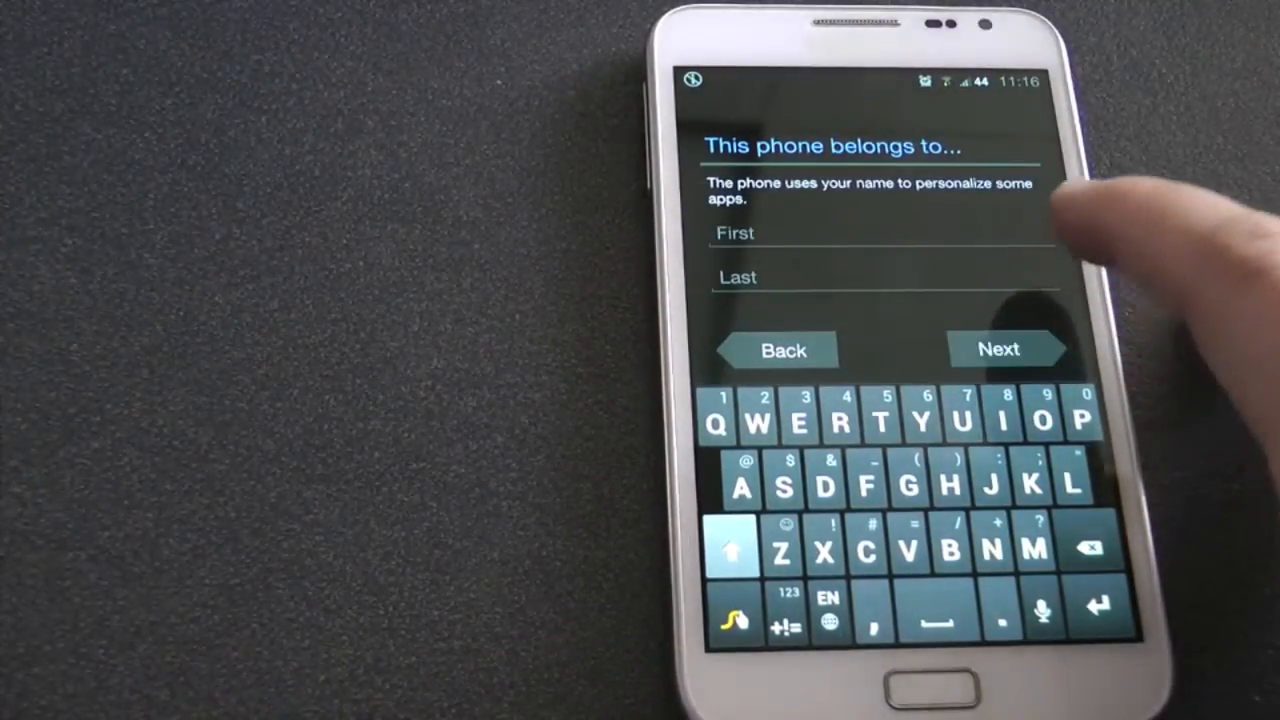
{"action": "left_click", "coordinate": [997, 348]}
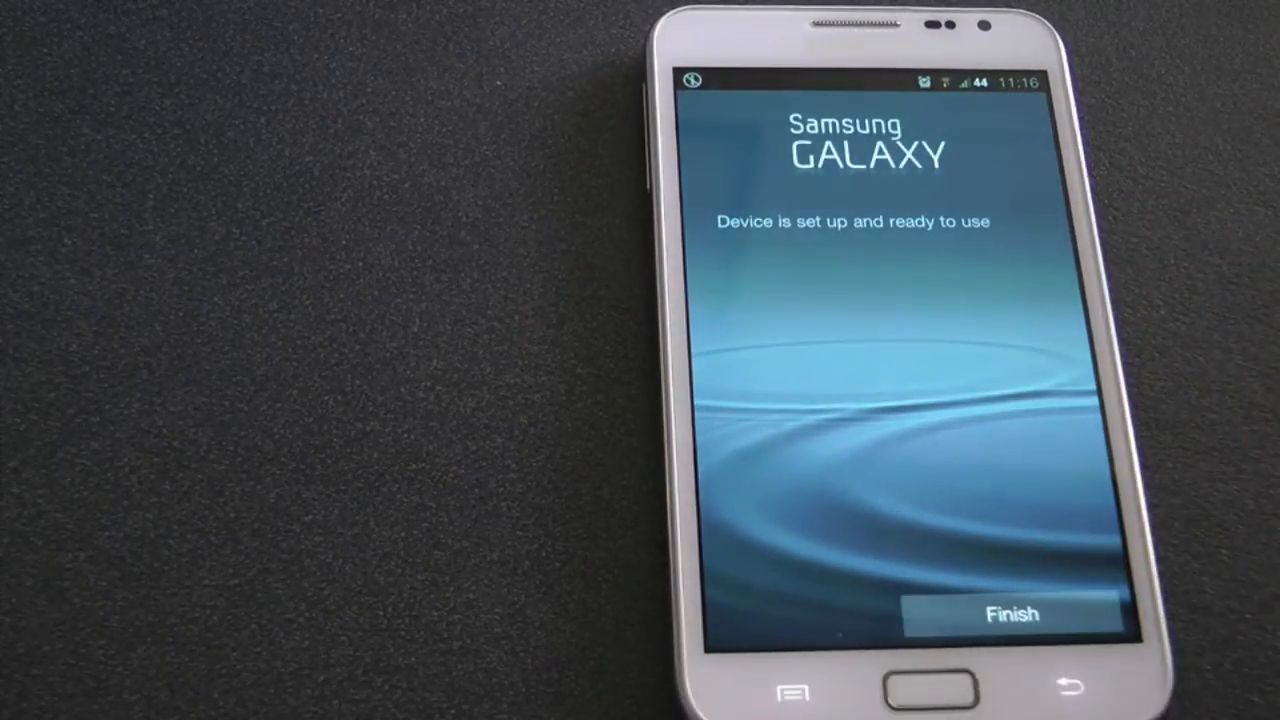
{"action": "left_click", "coordinate": [1010, 613]}
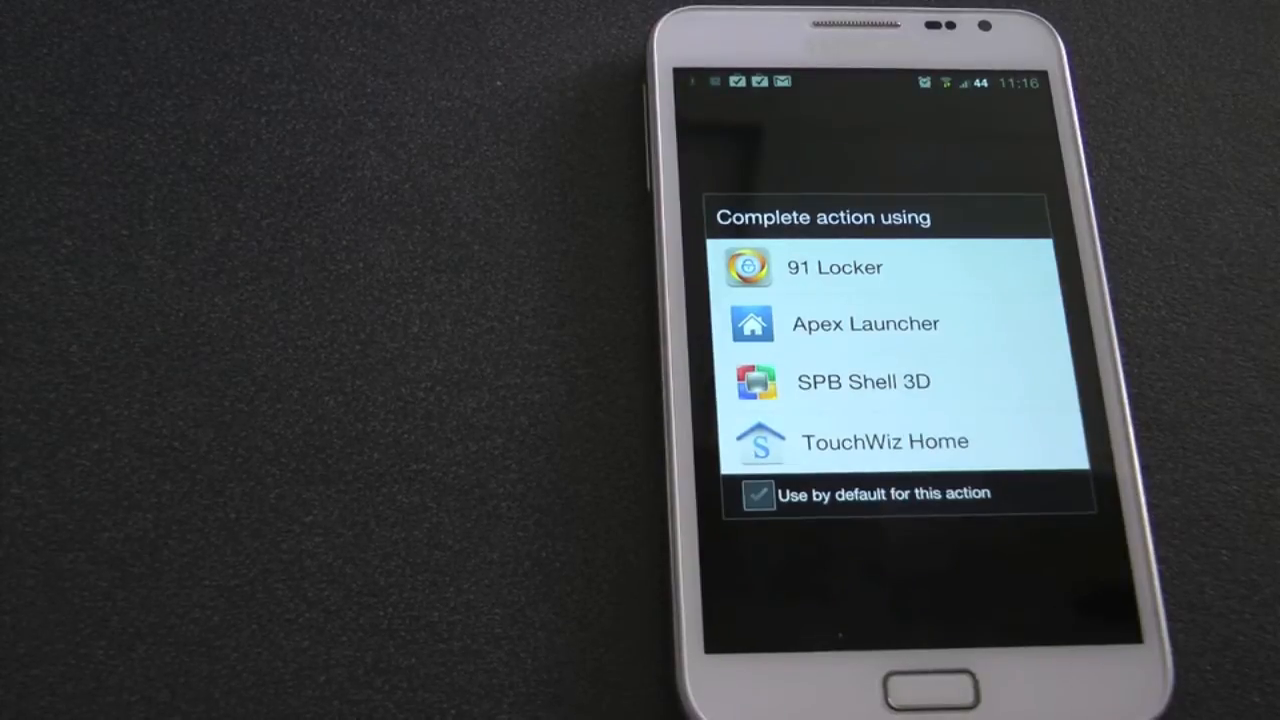
Step: Choose a home launcher in the Complete action using dialog
{"action": "left_click", "coordinate": [758, 493]}
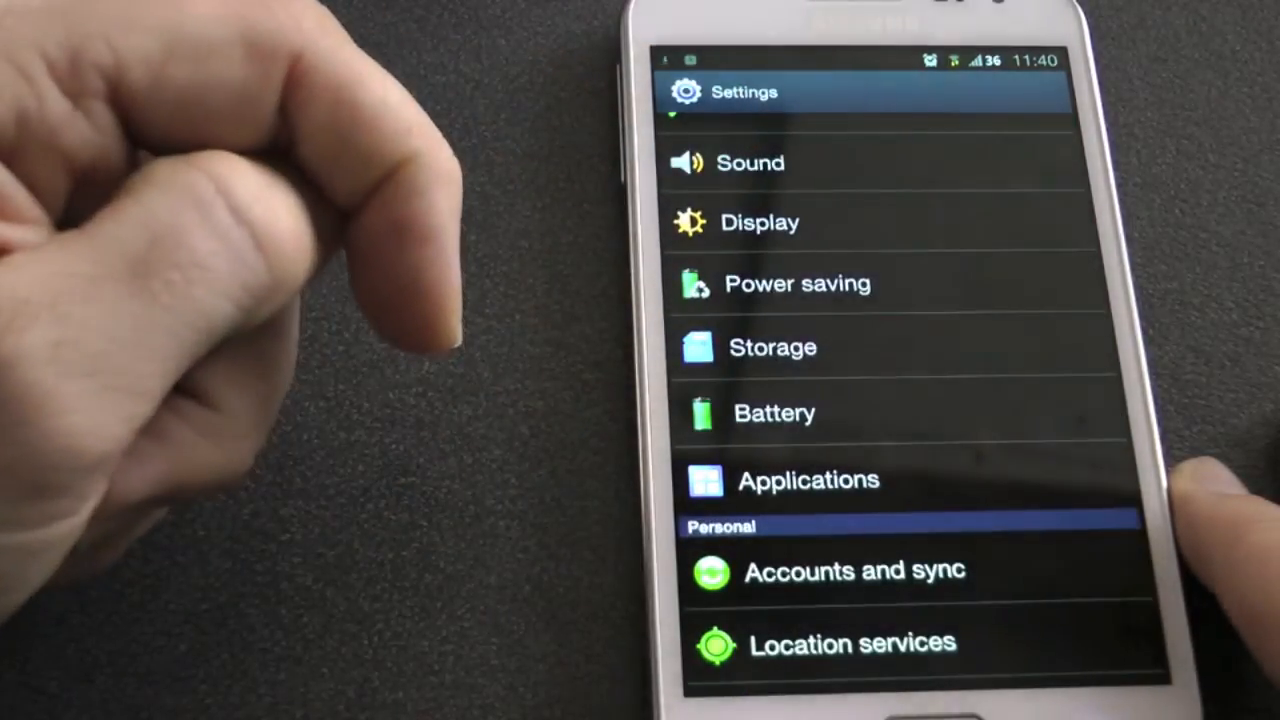
Step: Open Applications in Settings and view a downloaded app's details
{"action": "left_click", "coordinate": [807, 479]}
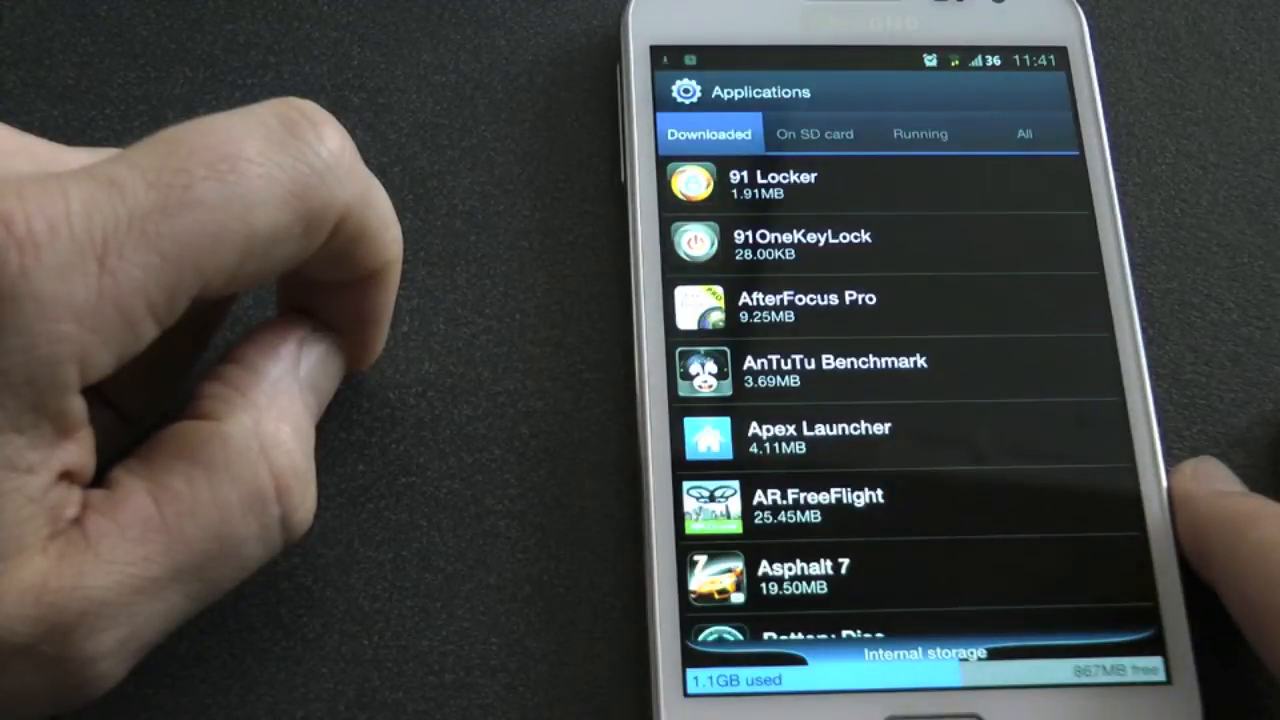
{"action": "left_click", "coordinate": [819, 435]}
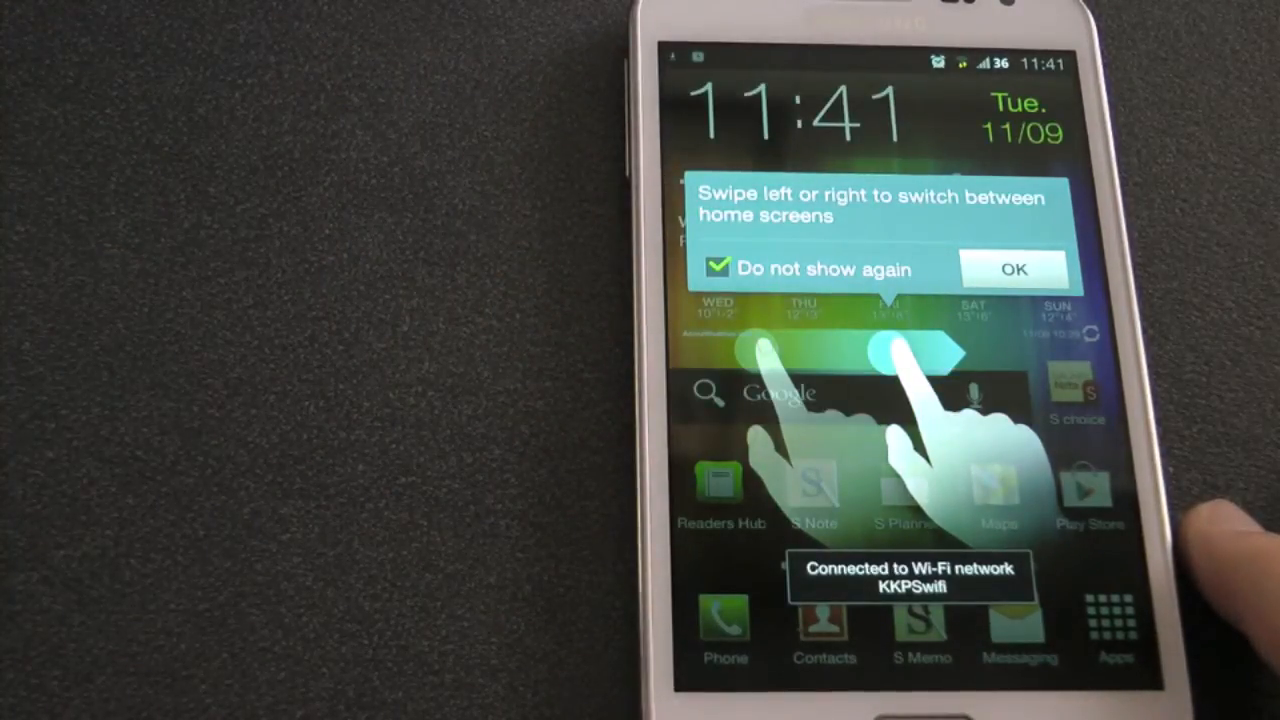
{"action": "left_click", "coordinate": [1013, 268]}
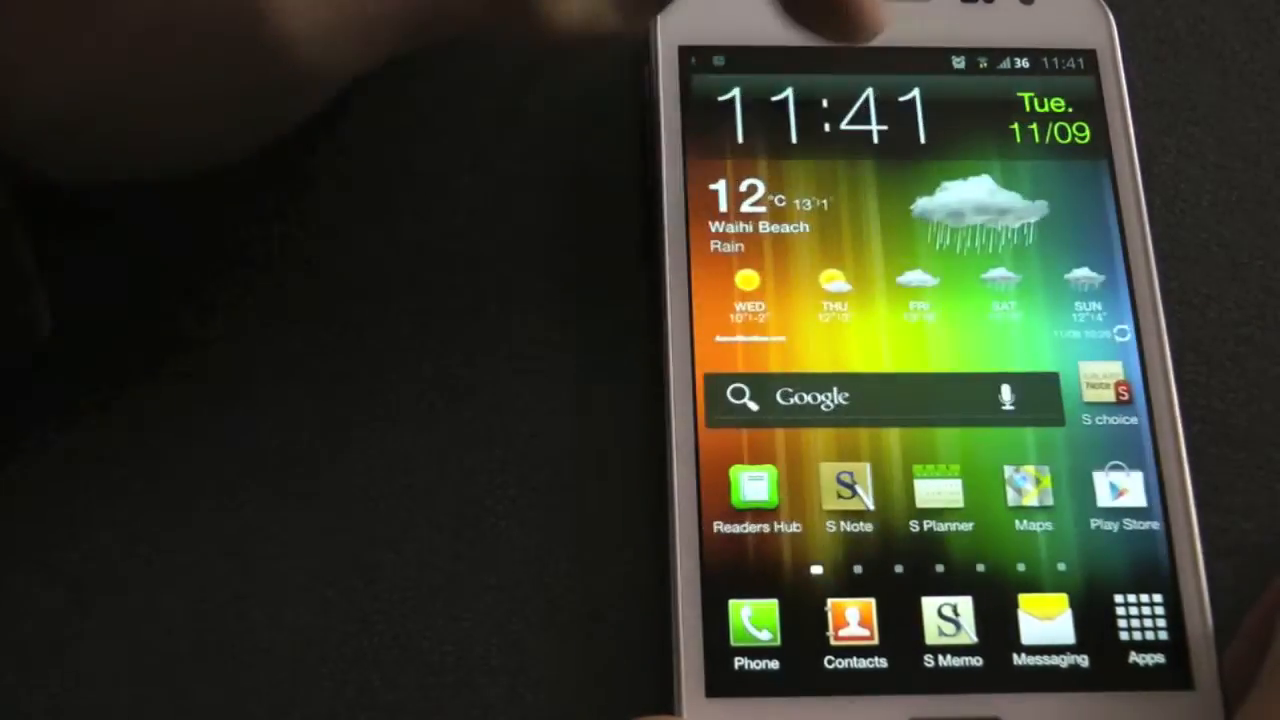
{"action": "left_click", "coordinate": [1146, 630]}
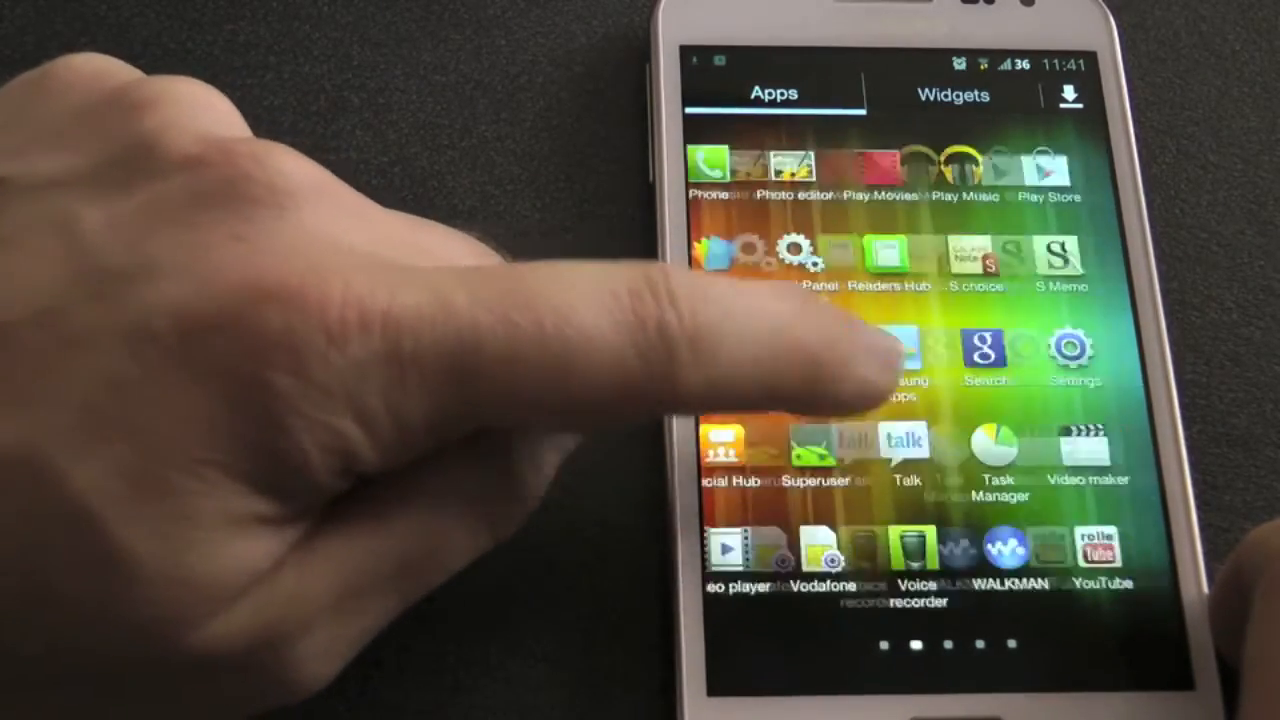
{"action": "scroll", "scroll_direction": "left", "scroll_amount": 3}
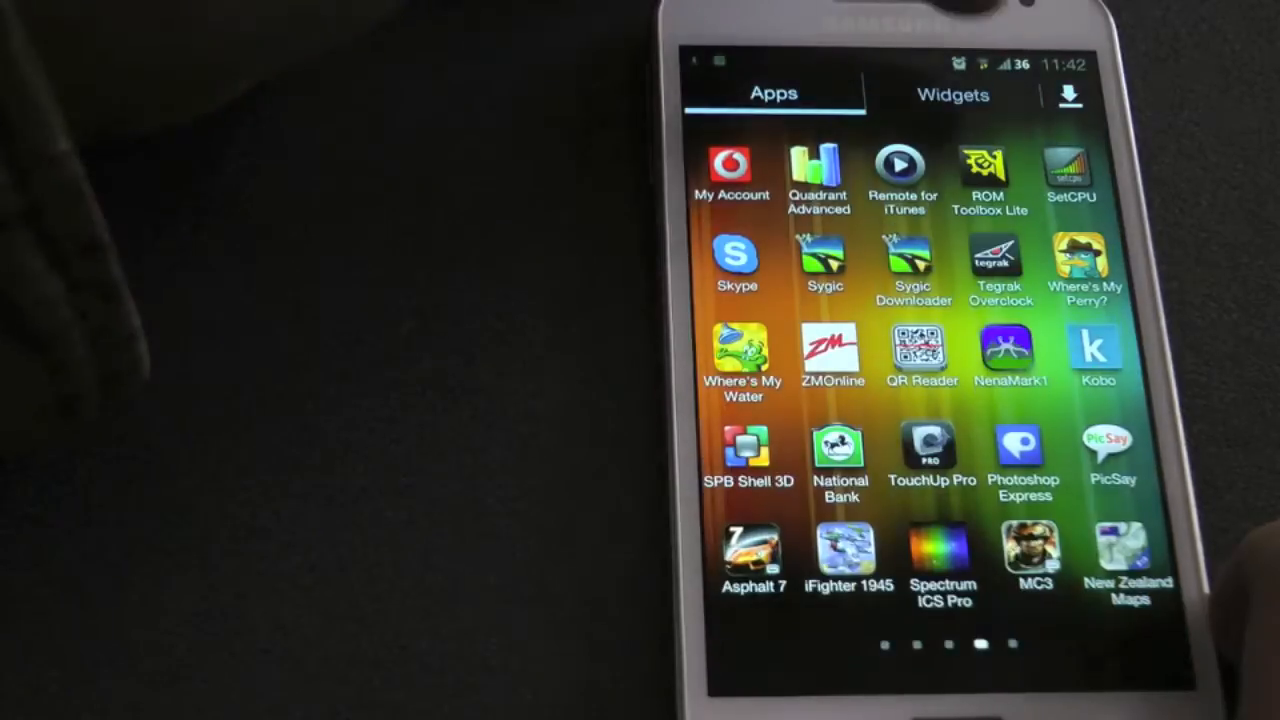
{"action": "left_click", "coordinate": [951, 93]}
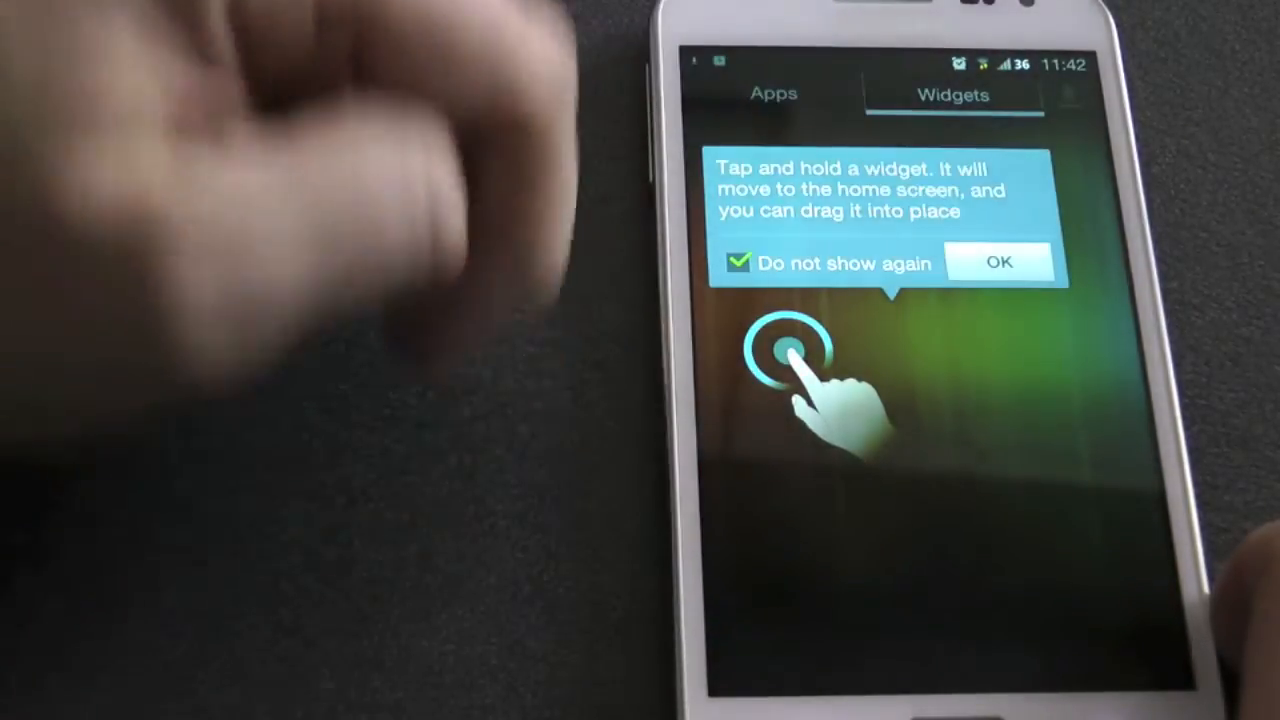
{"action": "left_click", "coordinate": [999, 262]}
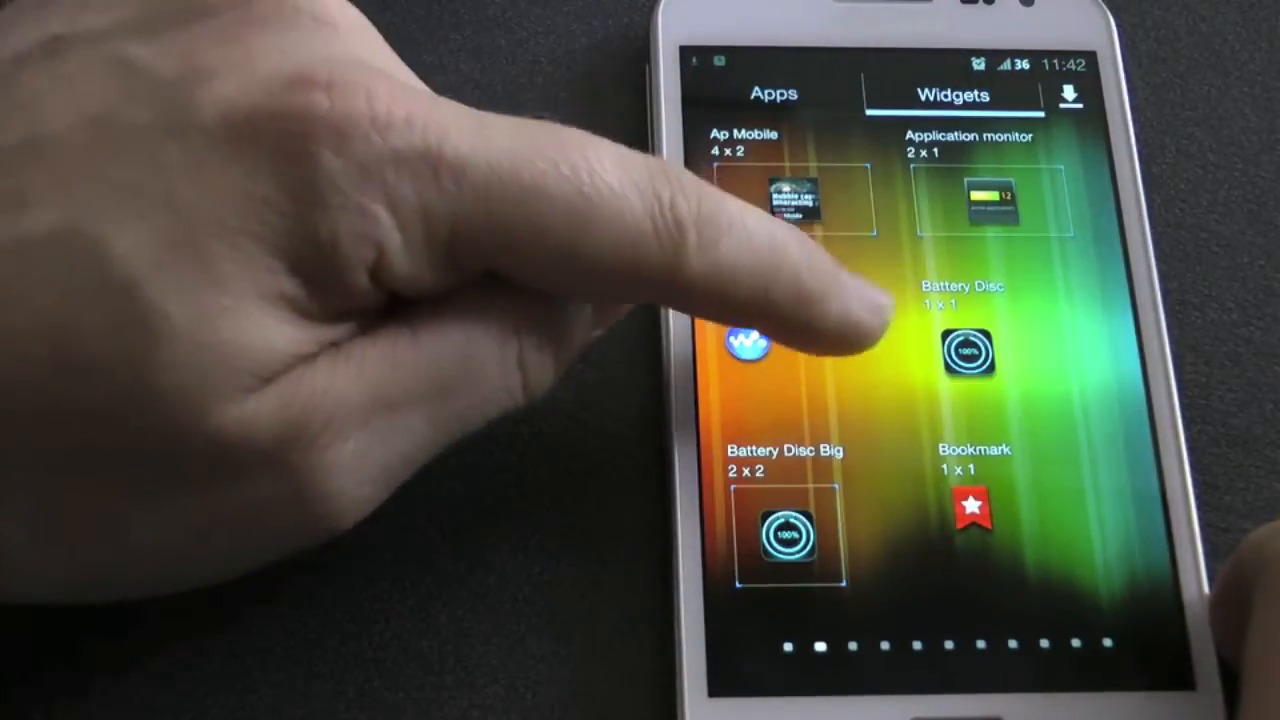
{"action": "scroll", "scroll_direction": "left", "scroll_amount": 3}
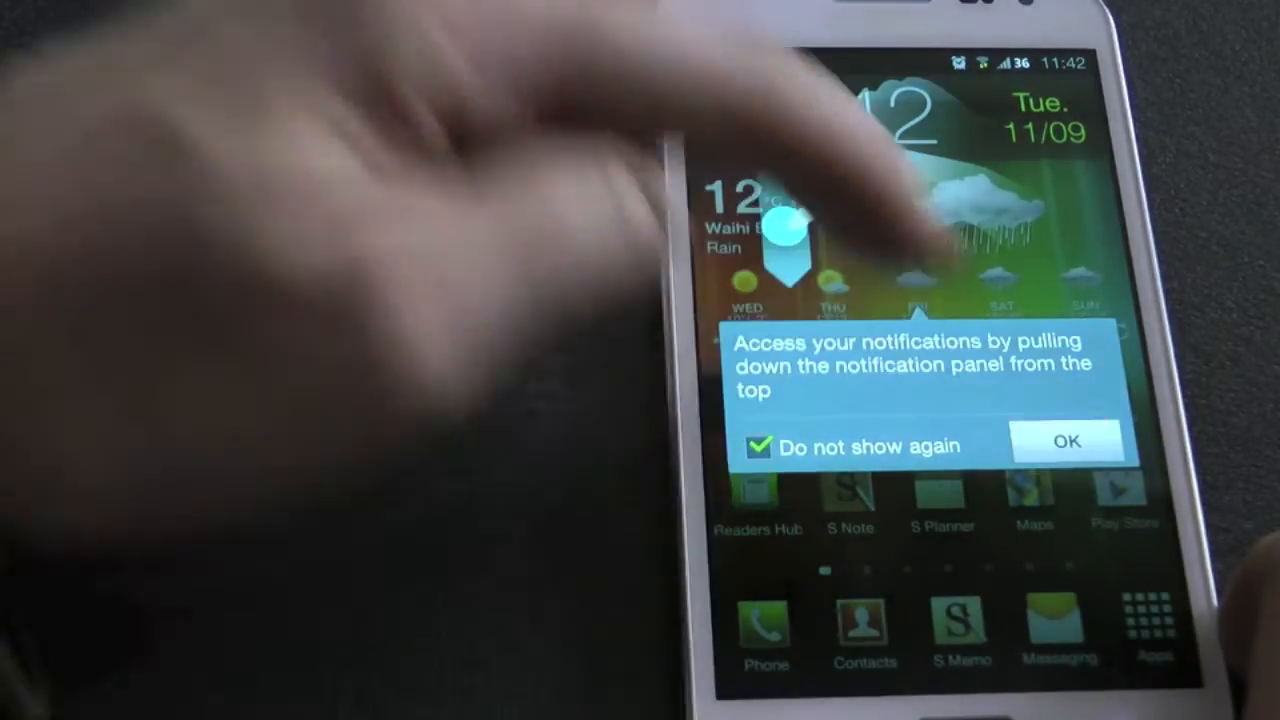
{"action": "left_click", "coordinate": [1066, 442]}
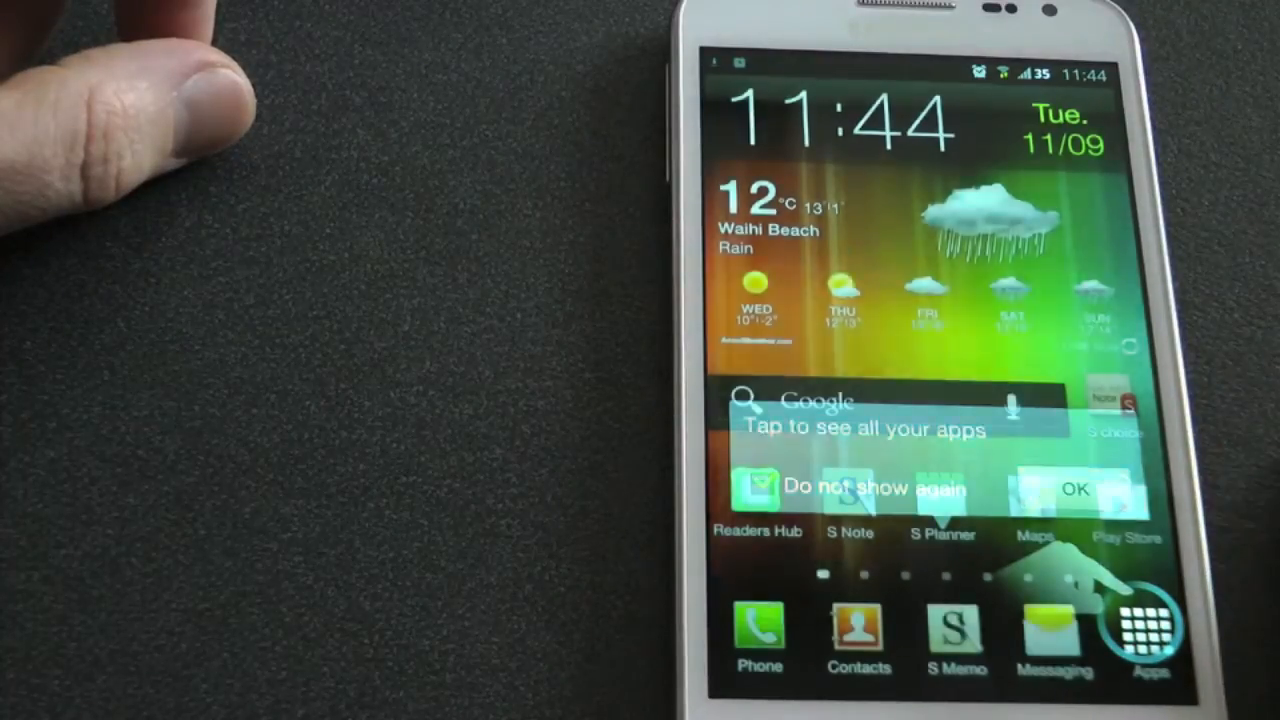
{"action": "left_click", "coordinate": [1075, 489]}
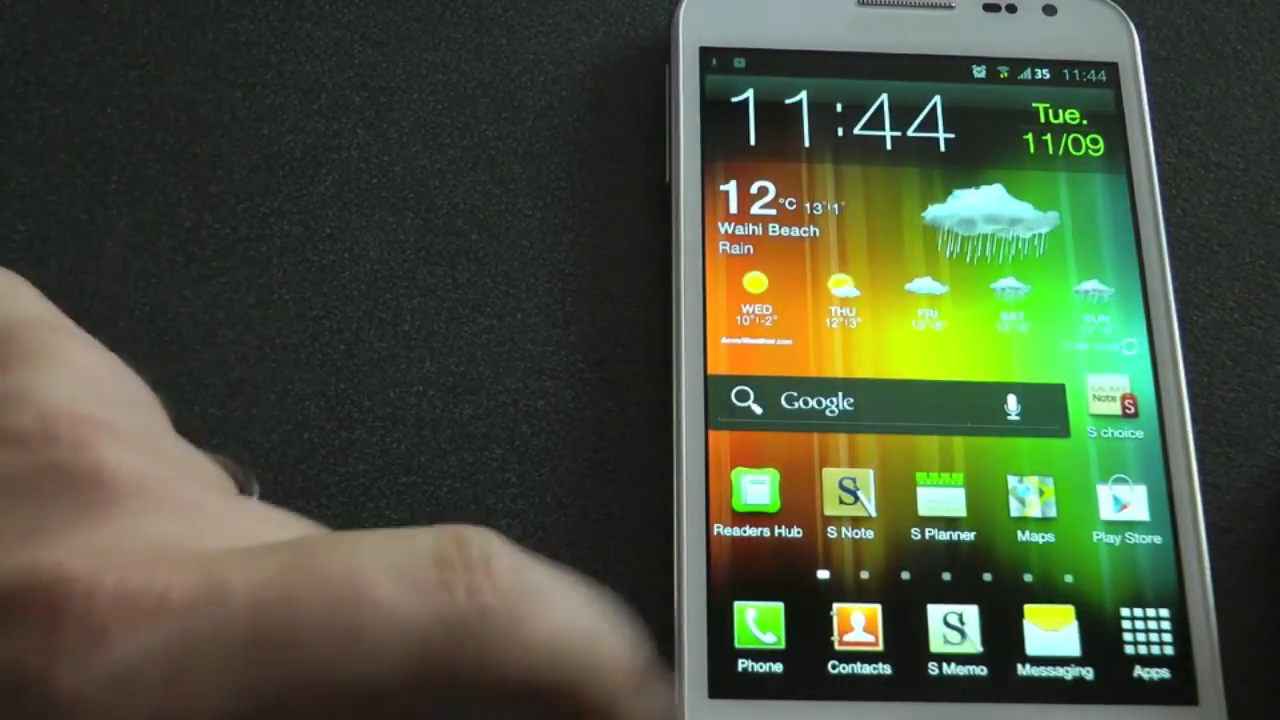
{"action": "left_click", "coordinate": [759, 645]}
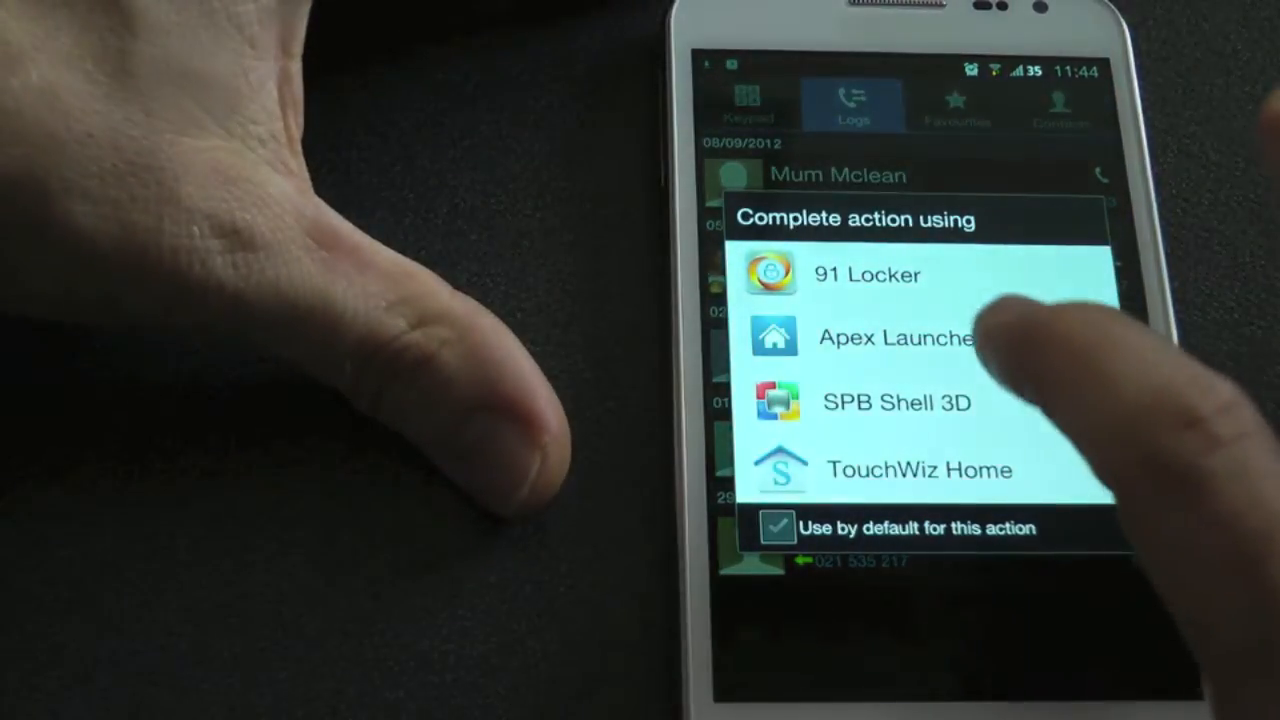
{"action": "left_click", "coordinate": [918, 470]}
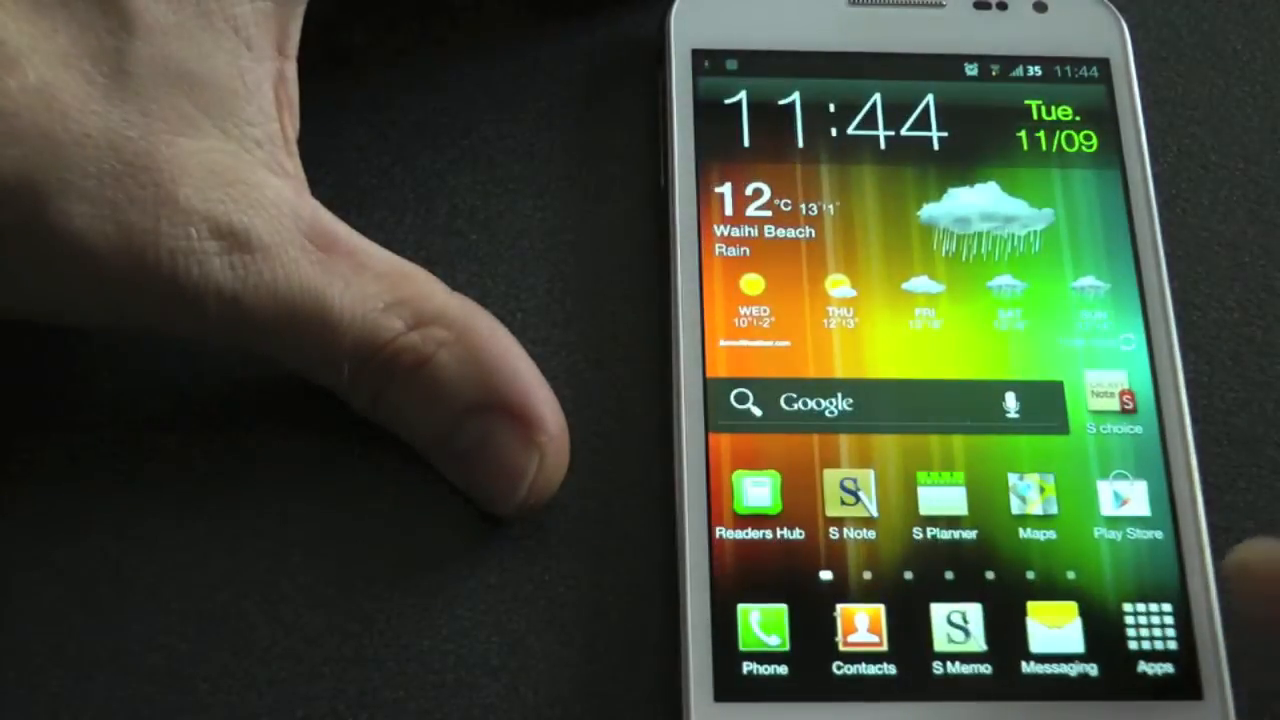
{"action": "left_click", "coordinate": [1058, 640]}
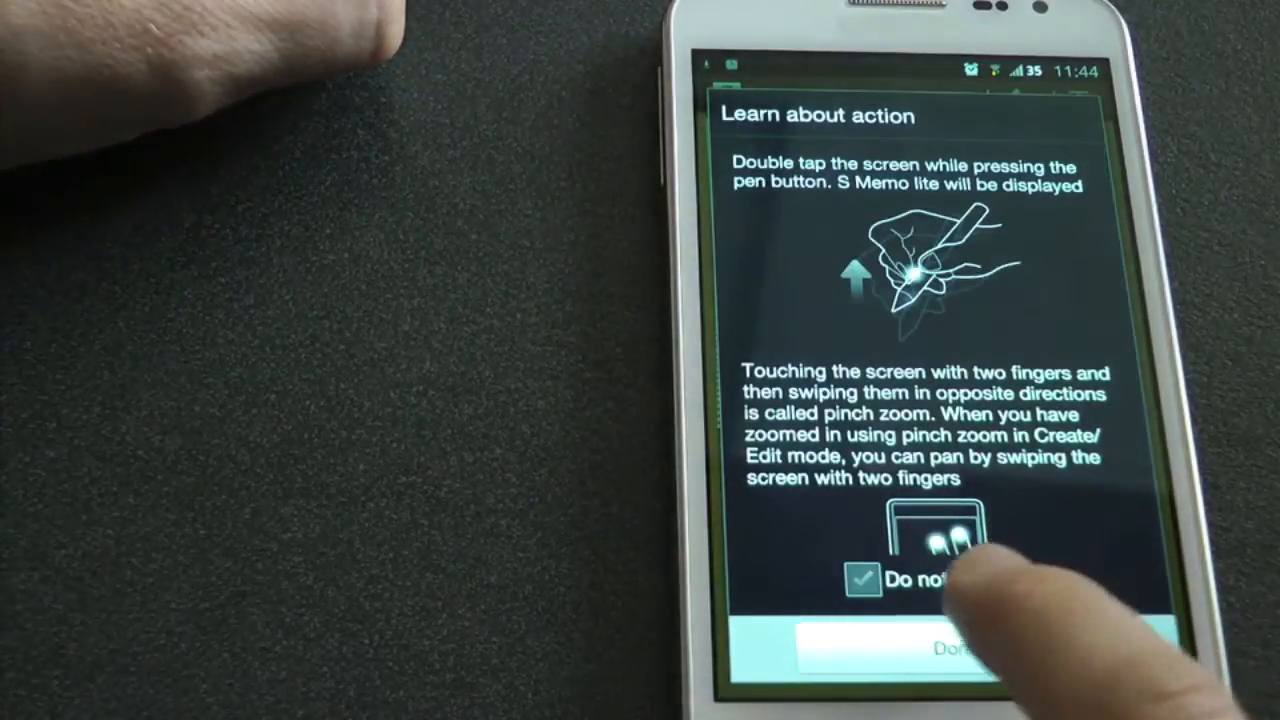
{"action": "left_click", "coordinate": [930, 660]}
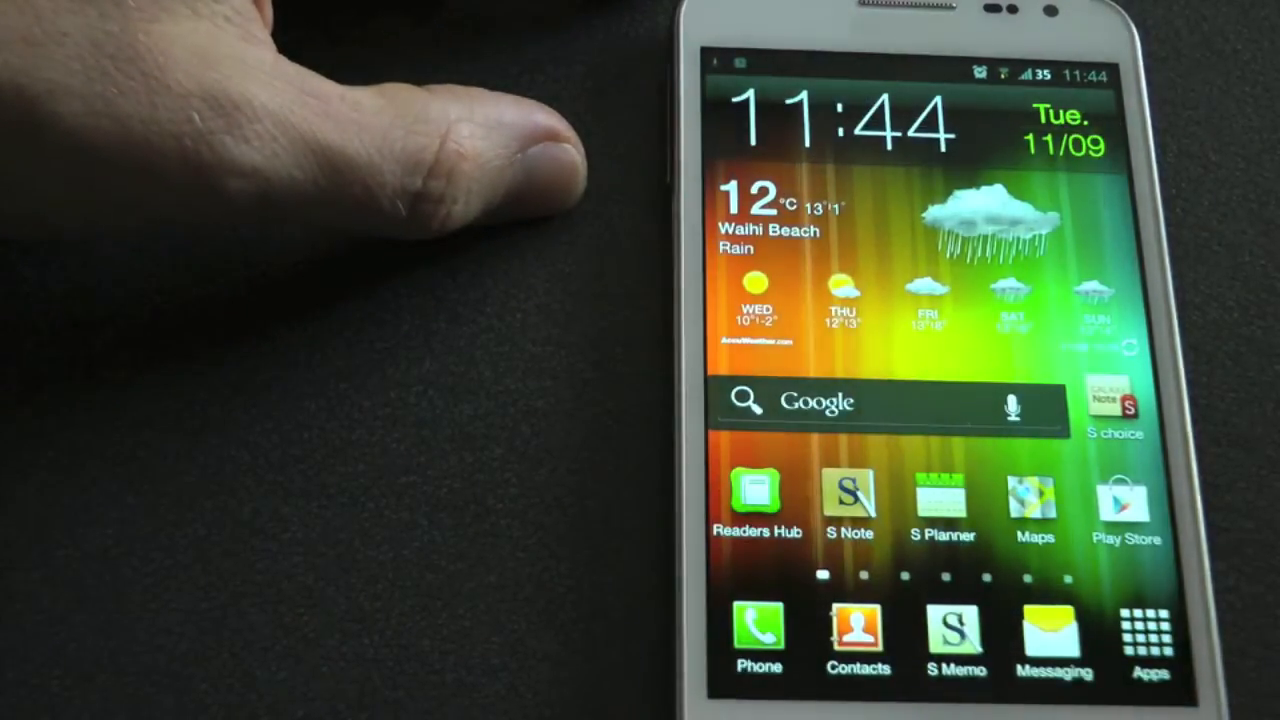
{"action": "left_click", "coordinate": [849, 497]}
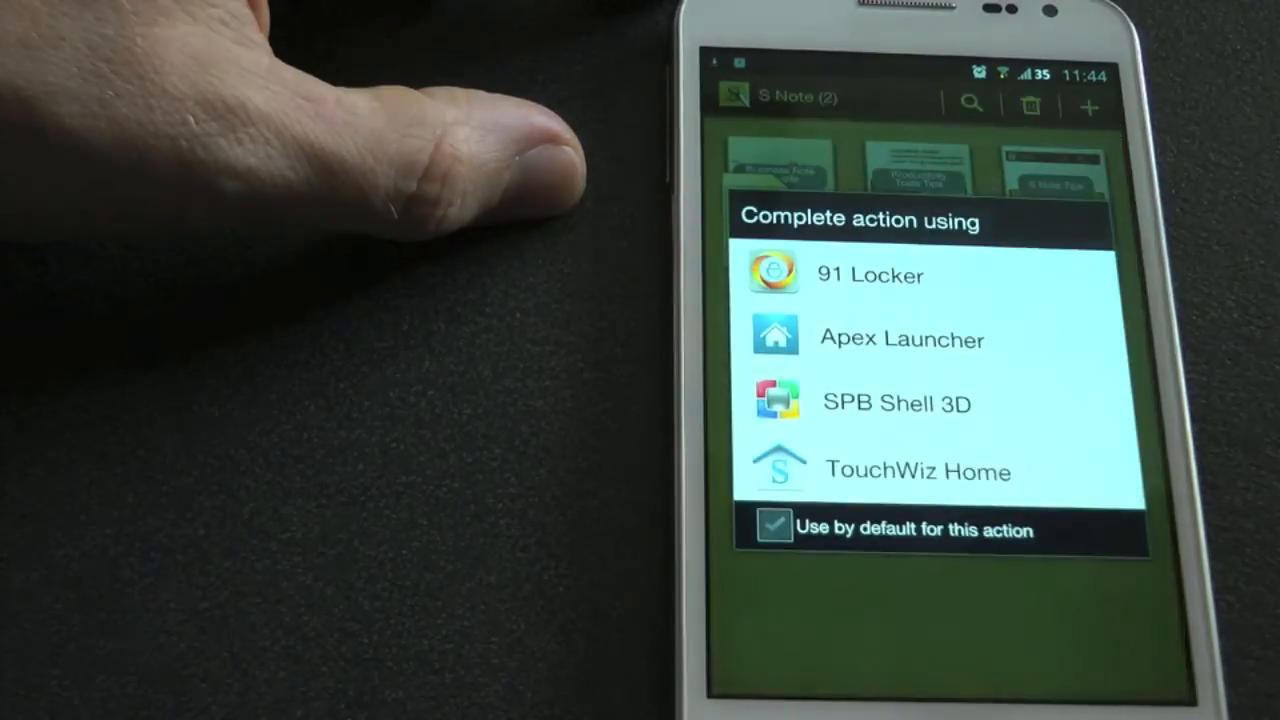
{"action": "left_click", "coordinate": [916, 471]}
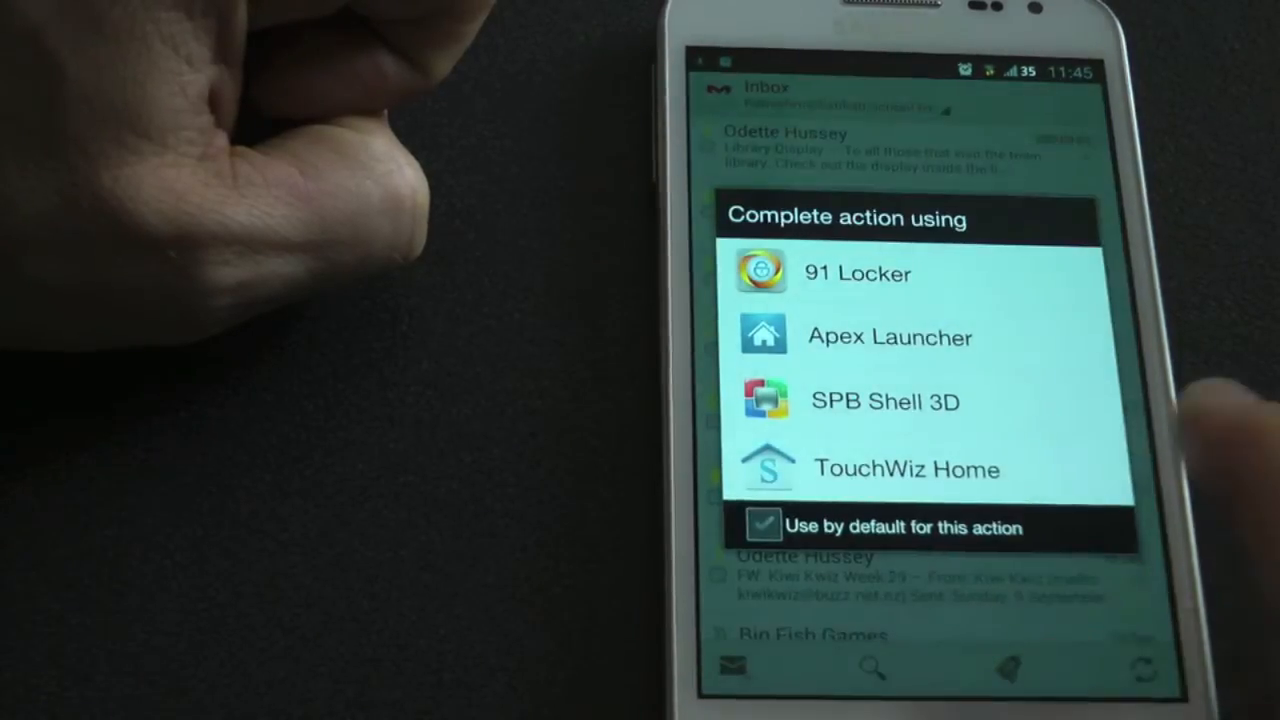
{"action": "left_click", "coordinate": [906, 469]}
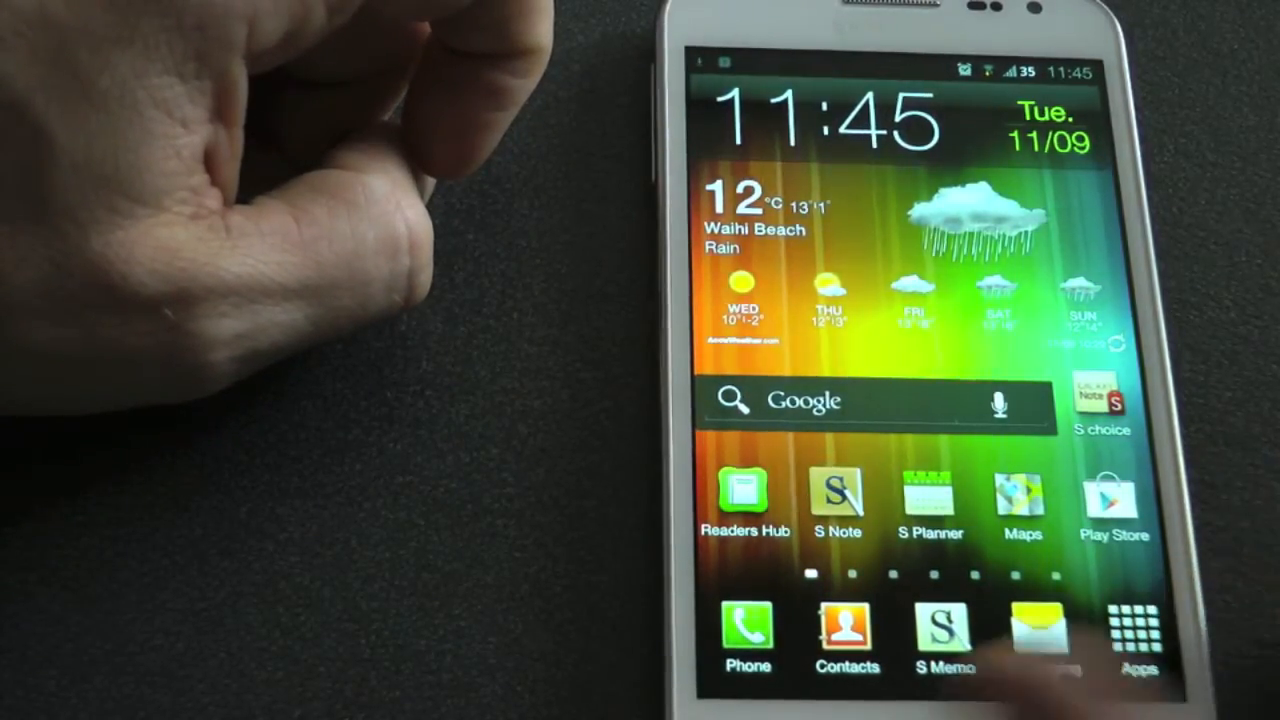
Step: Open the TouchWiz app drawer and swipe through its pages of apps
{"action": "left_click", "coordinate": [1133, 630]}
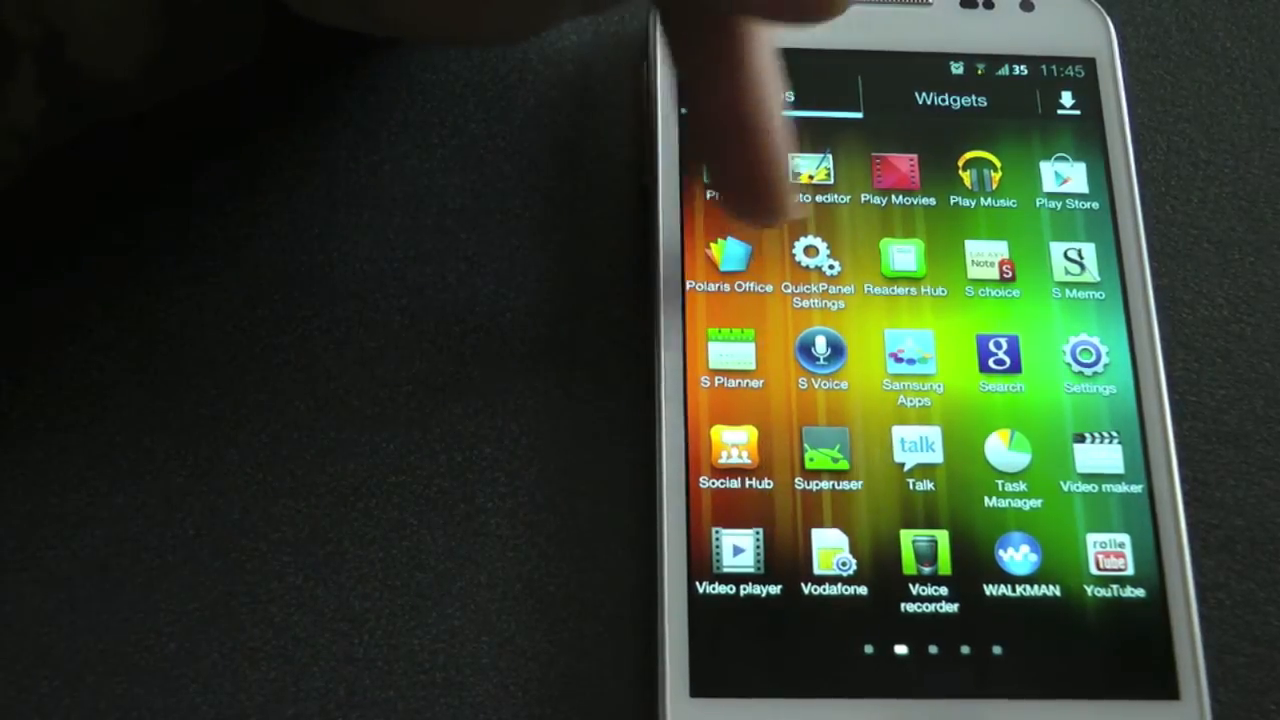
{"action": "left_click", "coordinate": [770, 95]}
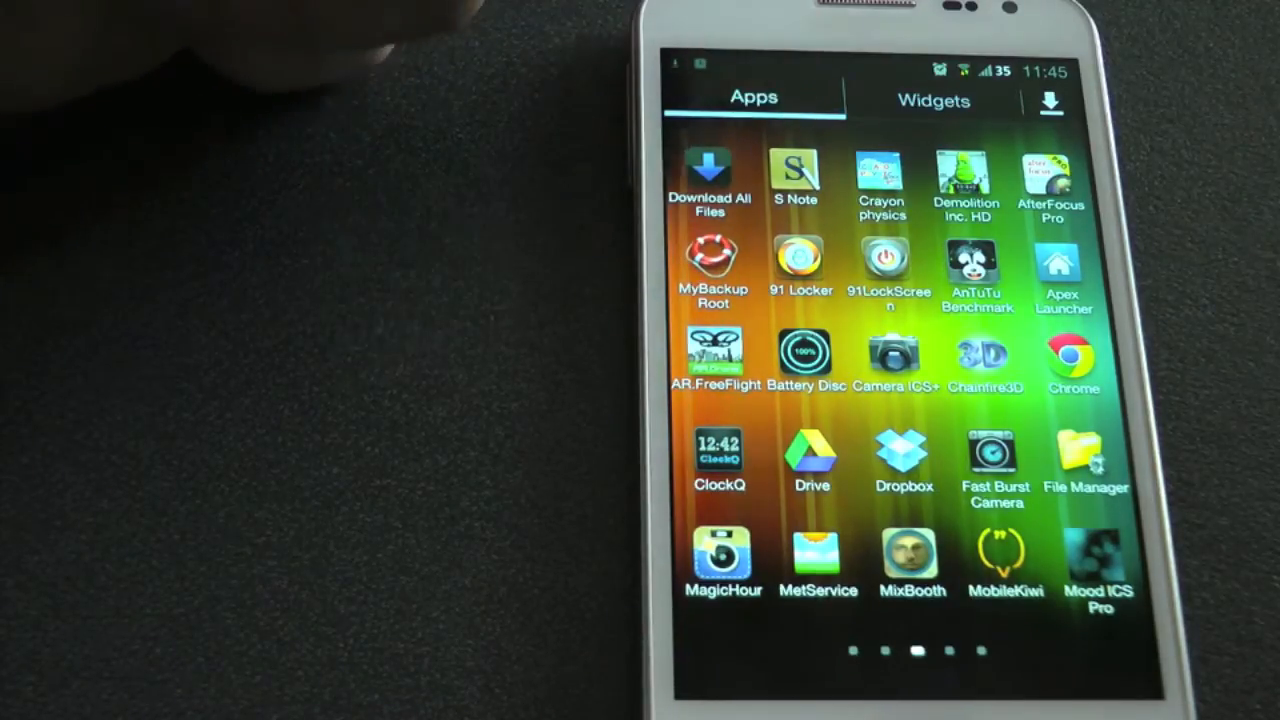
{"action": "scroll", "scroll_direction": "left", "scroll_amount": 3}
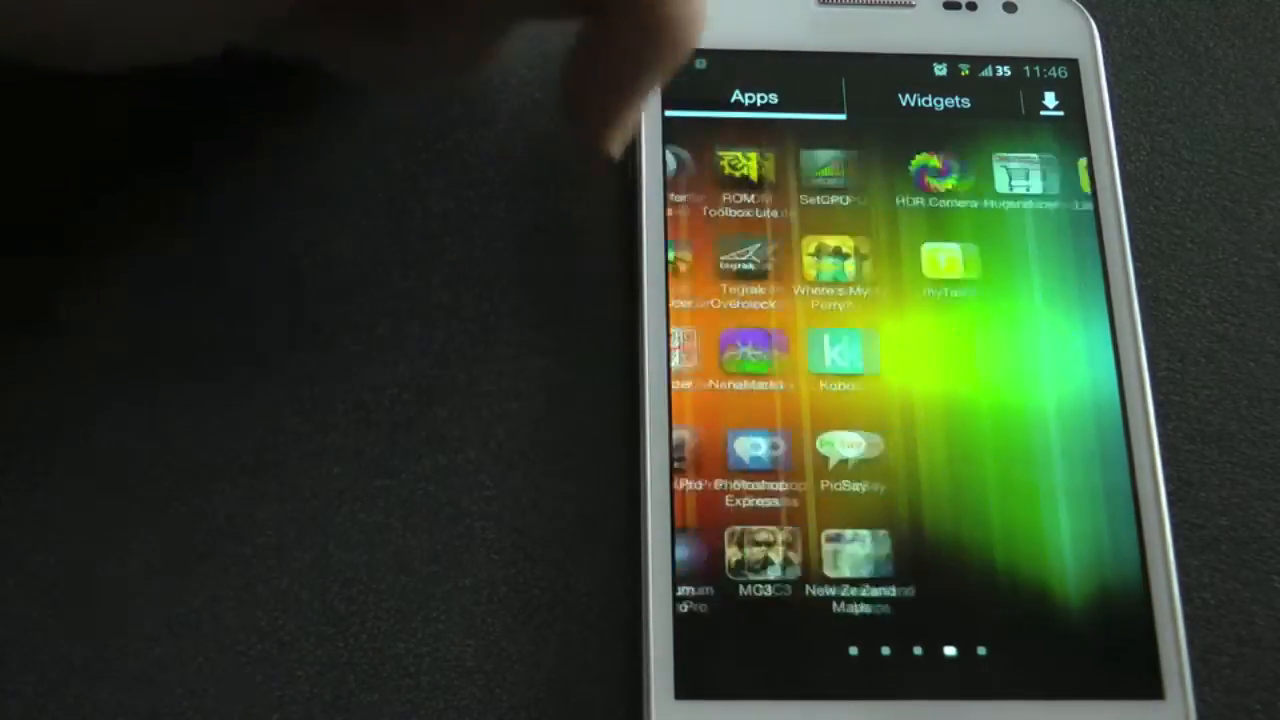
{"action": "scroll", "scroll_direction": "left", "scroll_amount": 3}
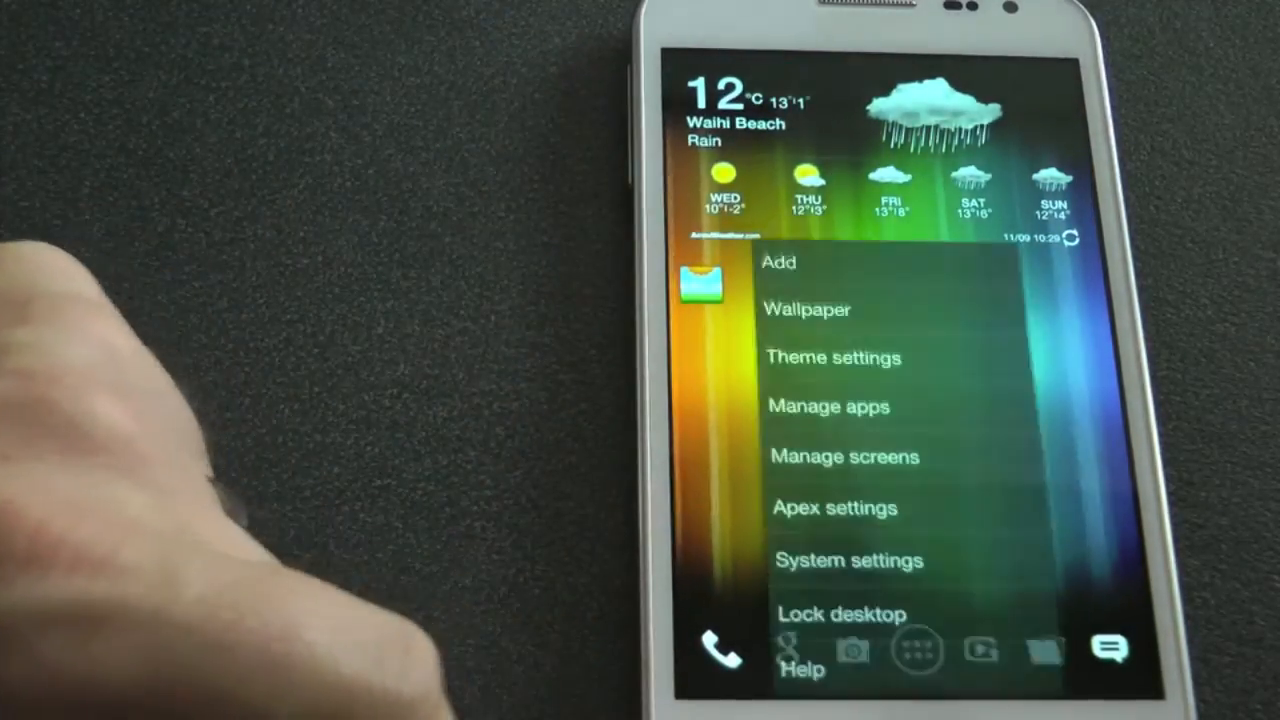
Step: View system settings from the Apex menu, return home, then open the app drawer
{"action": "left_click", "coordinate": [848, 559]}
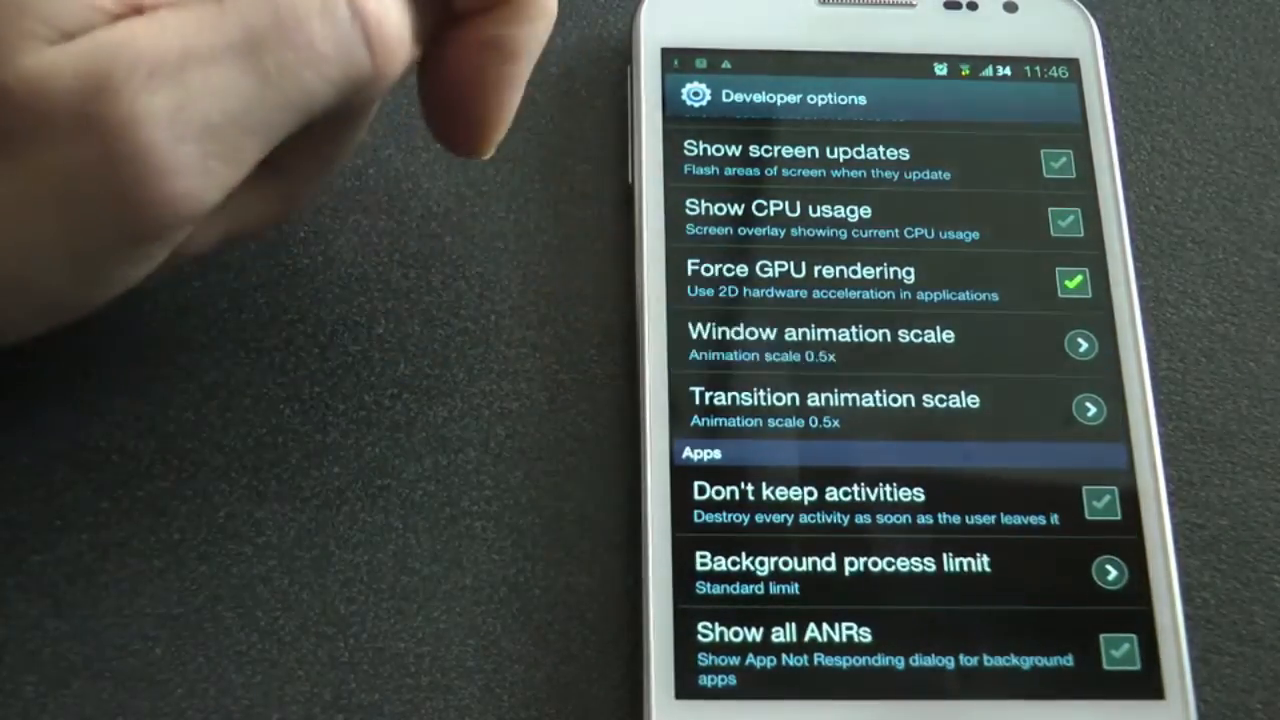
{"action": "left_click", "coordinate": [820, 345]}
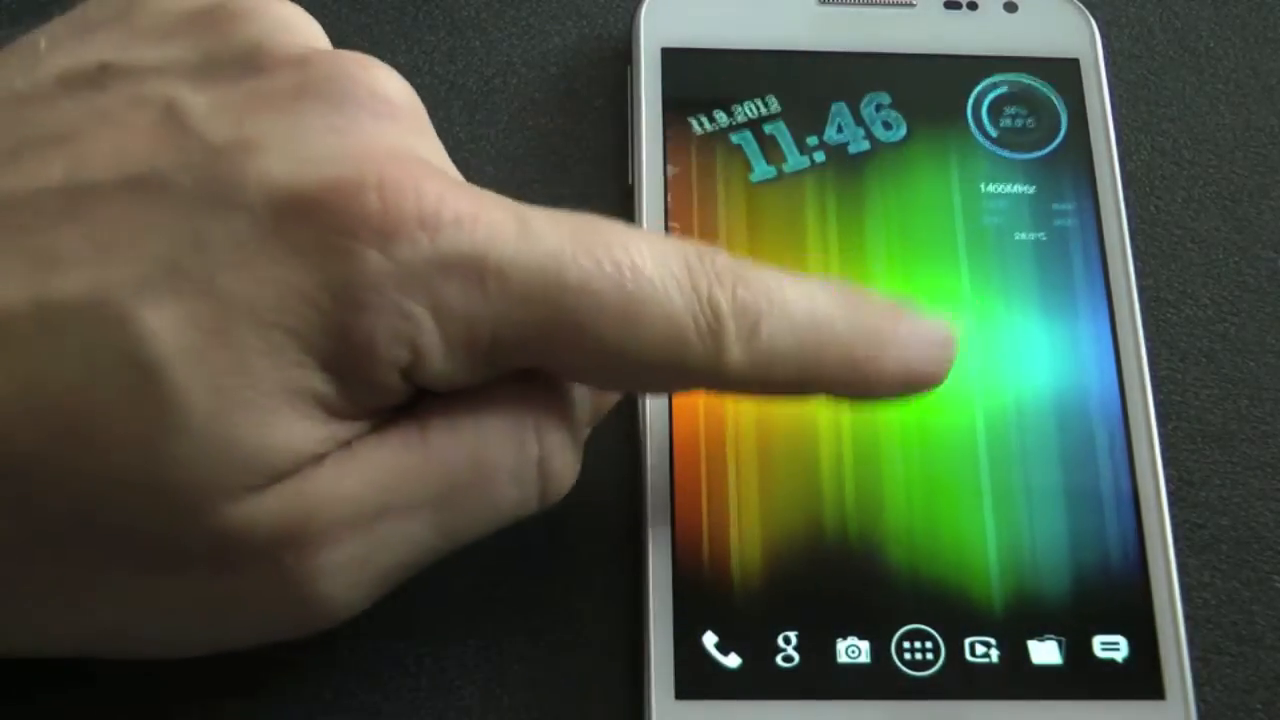
{"action": "left_click", "coordinate": [900, 360]}
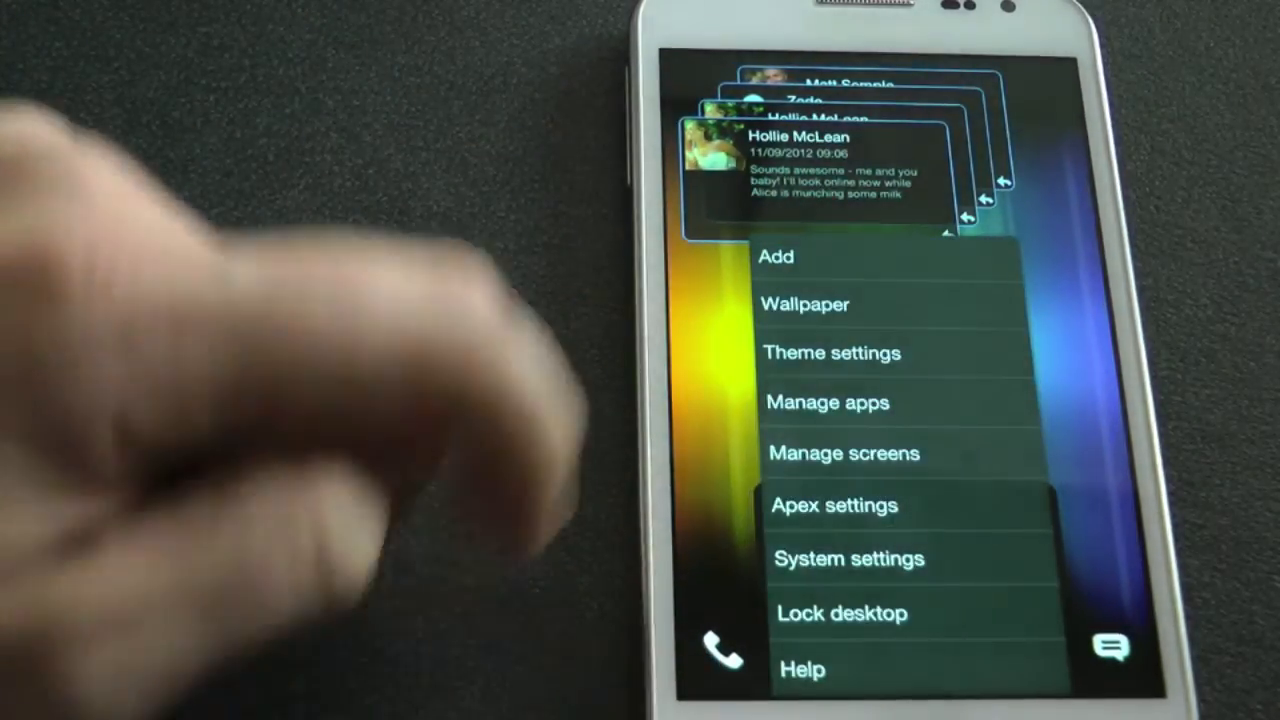
{"action": "left_click", "coordinate": [849, 558]}
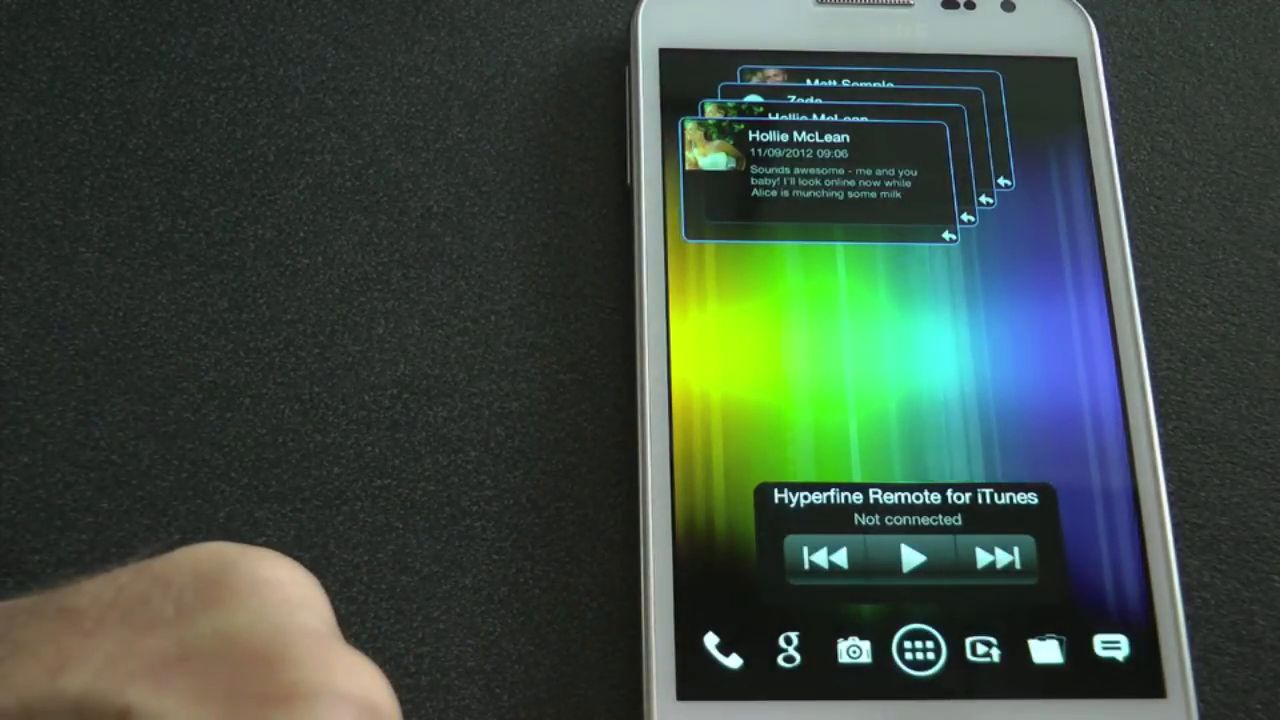
{"action": "left_click", "coordinate": [917, 651]}
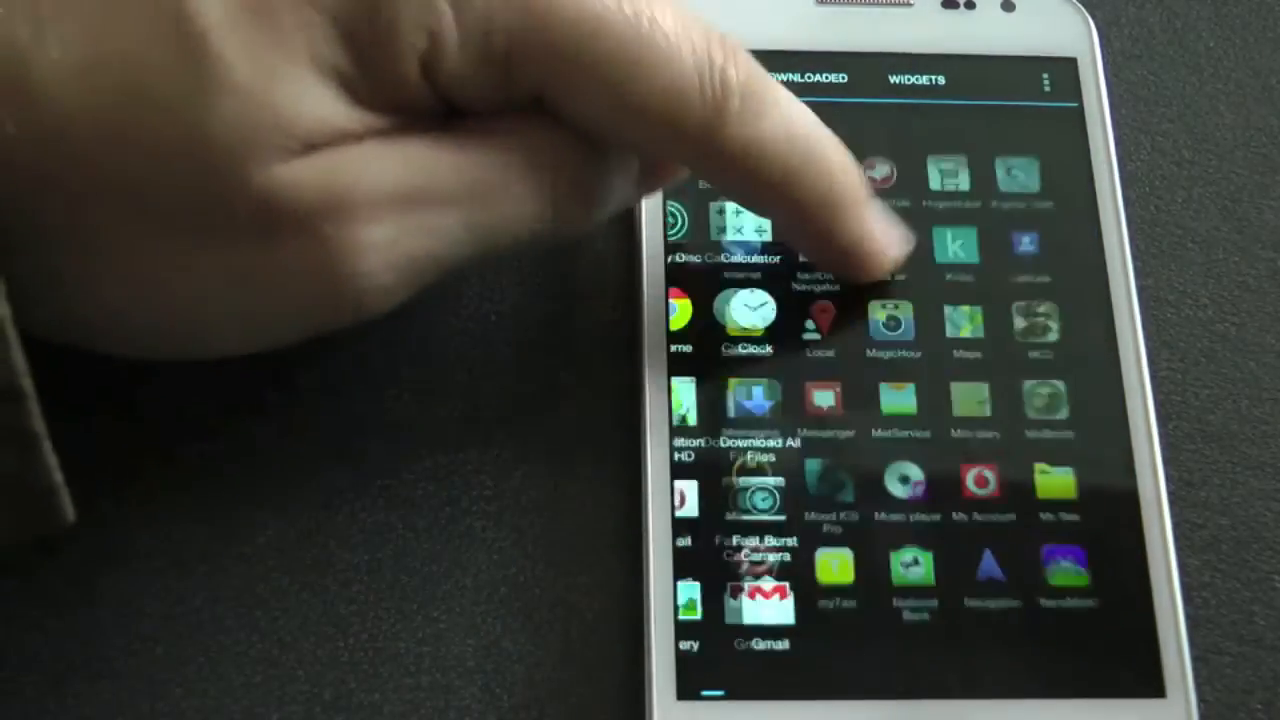